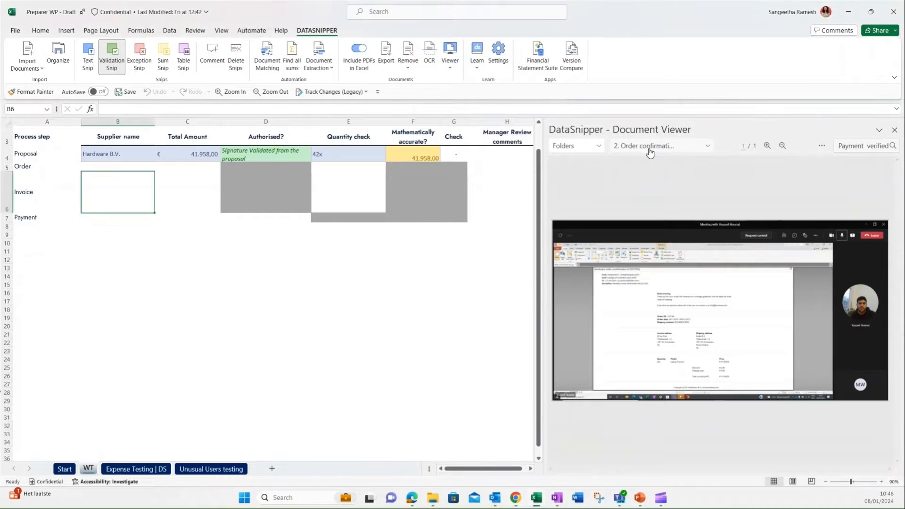
Step: Show 1. Proposal.pdf in the DataSnipper Document Viewer
left_click(659, 146)
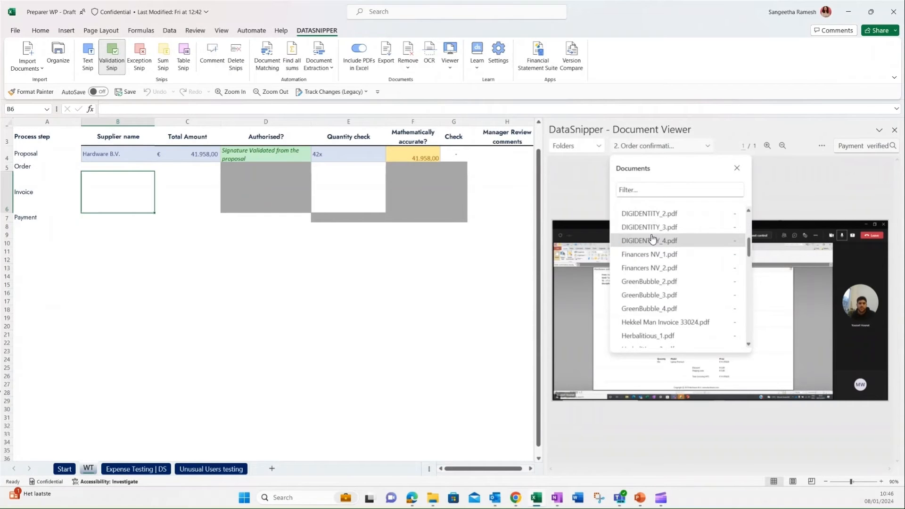
scroll("up", 3)
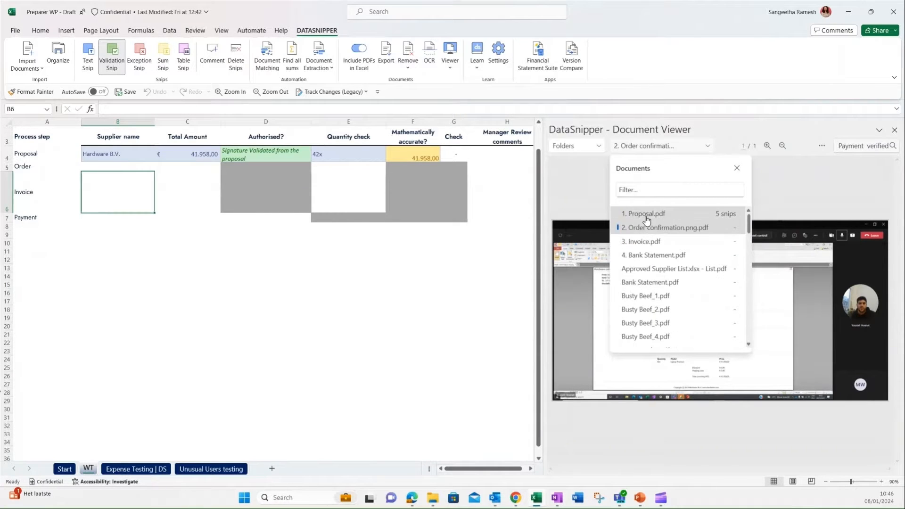
left_click(644, 213)
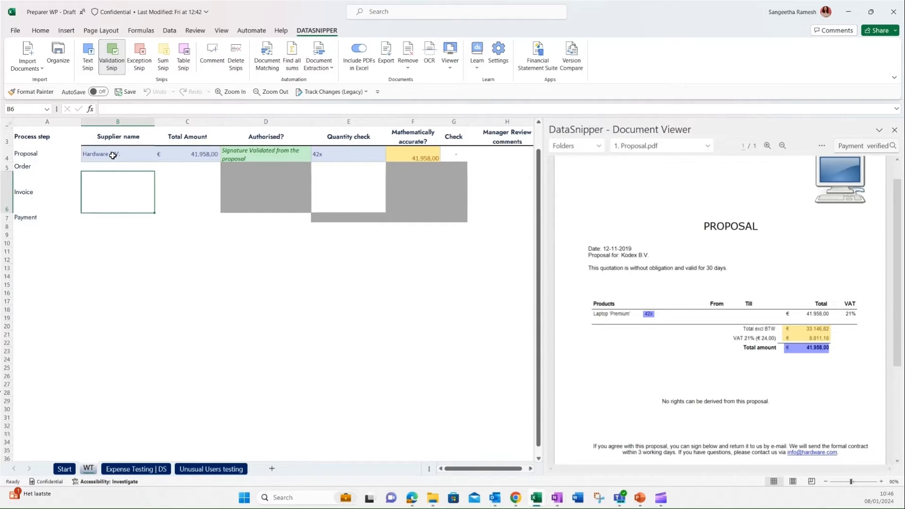
Step: Trace the signature validation and calculated total cells back to the proposal evidence
left_click(265, 154)
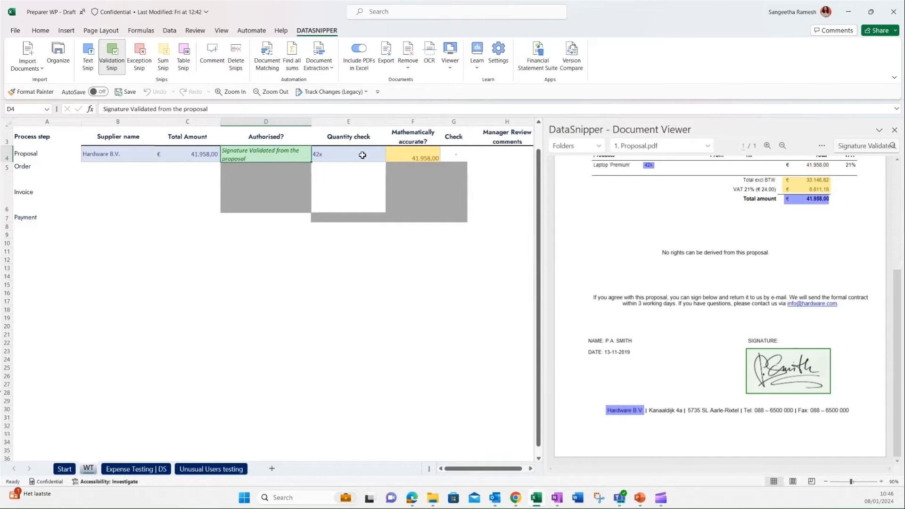
left_click(412, 154)
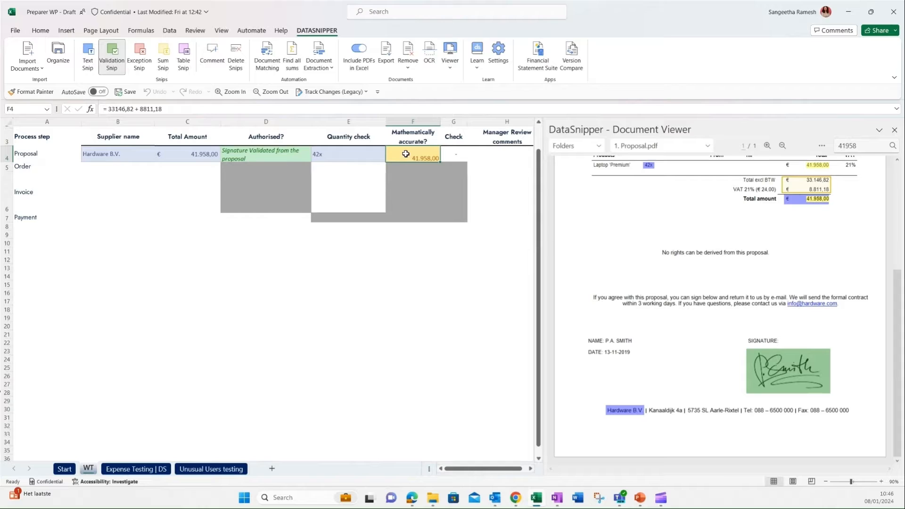
left_click(265, 154)
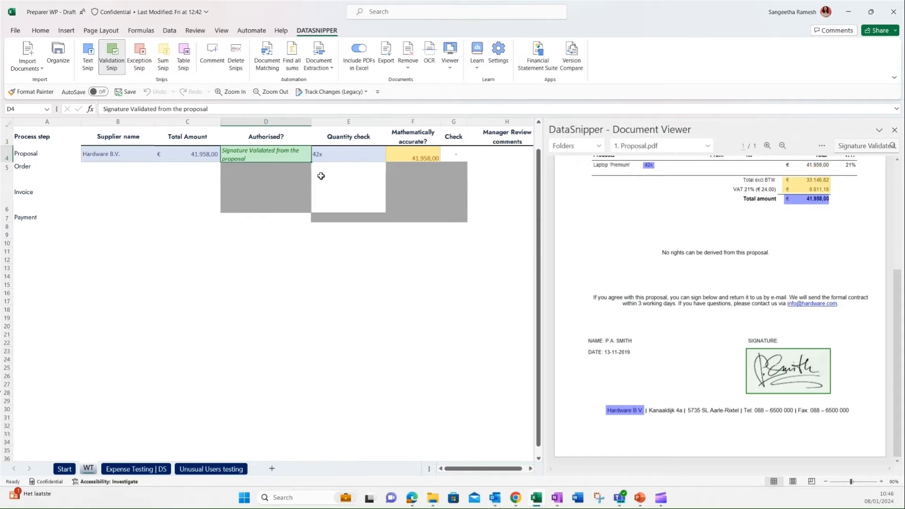
mouse_move(783, 390)
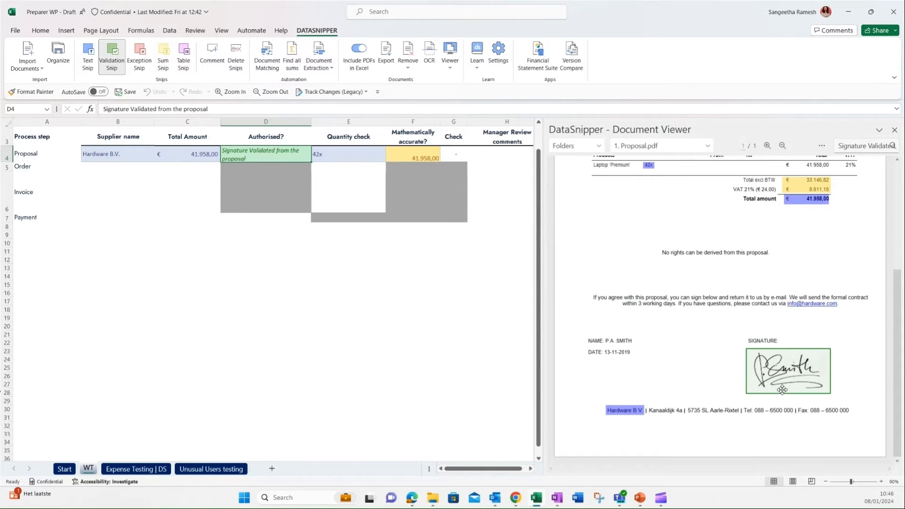
mouse_move(249, 232)
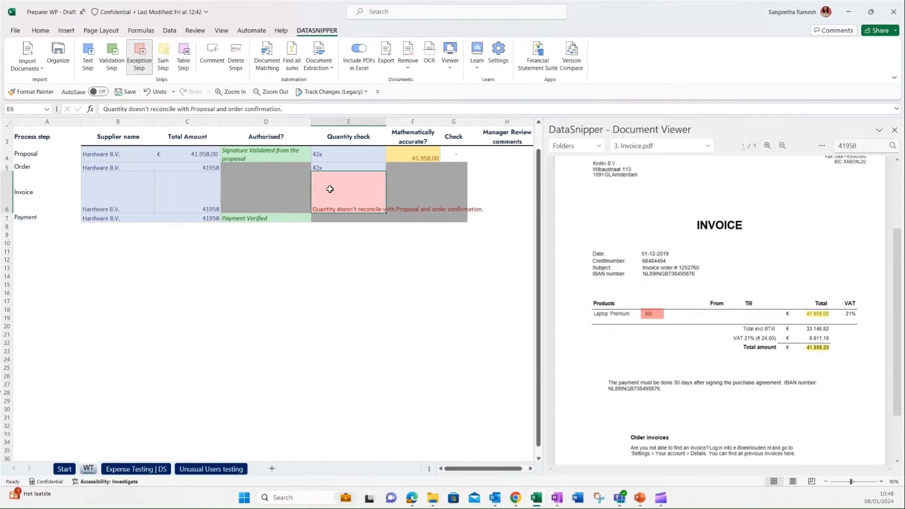
Step: Move on to the Invoice testing sheet
left_click(40, 31)
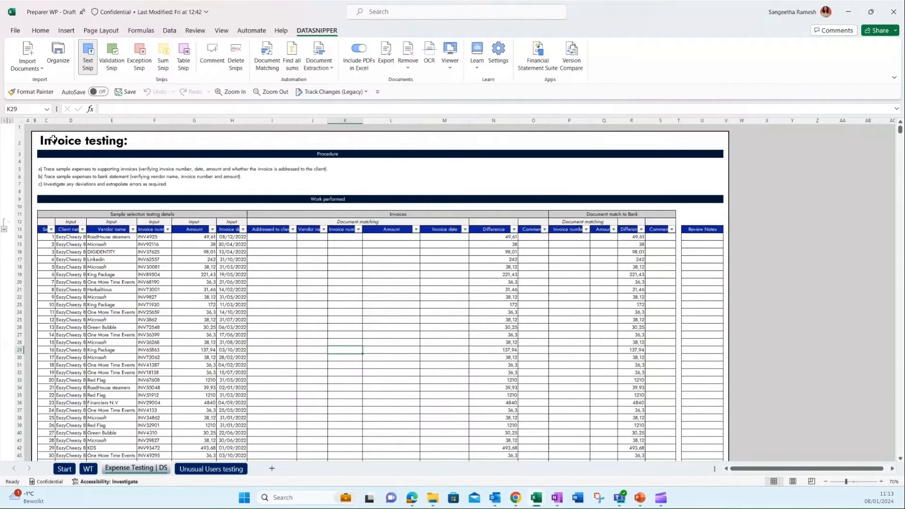
left_click(45, 140)
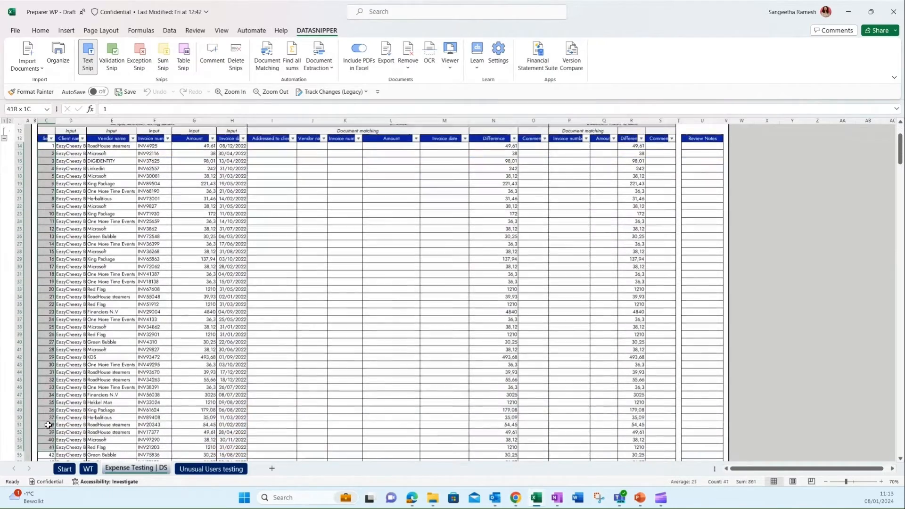
scroll("up", 3)
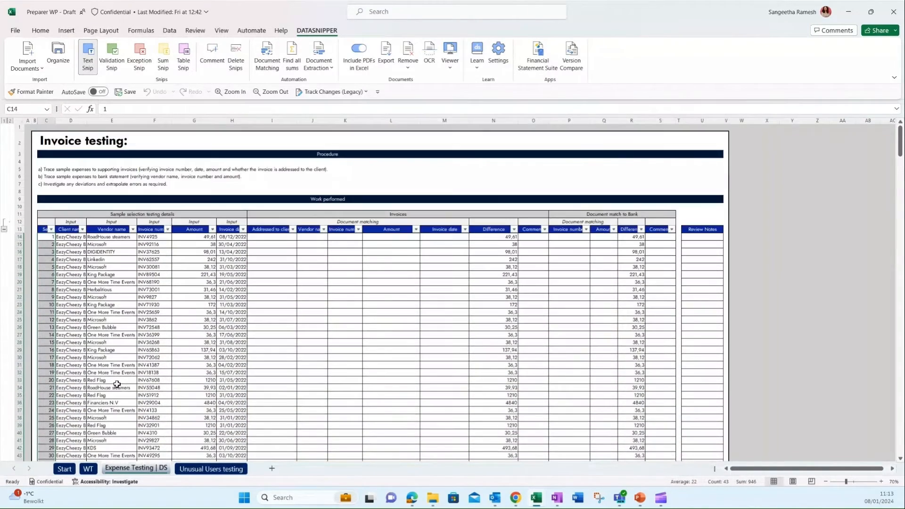
left_click(399, 214)
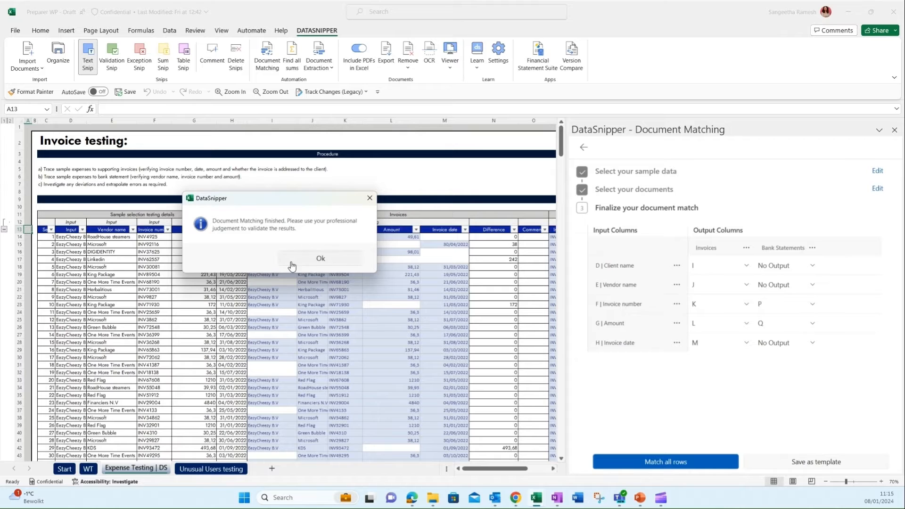
Step: Dismiss the matching finished notice and trace invoice INV92116 to its source invoice
left_click(320, 257)
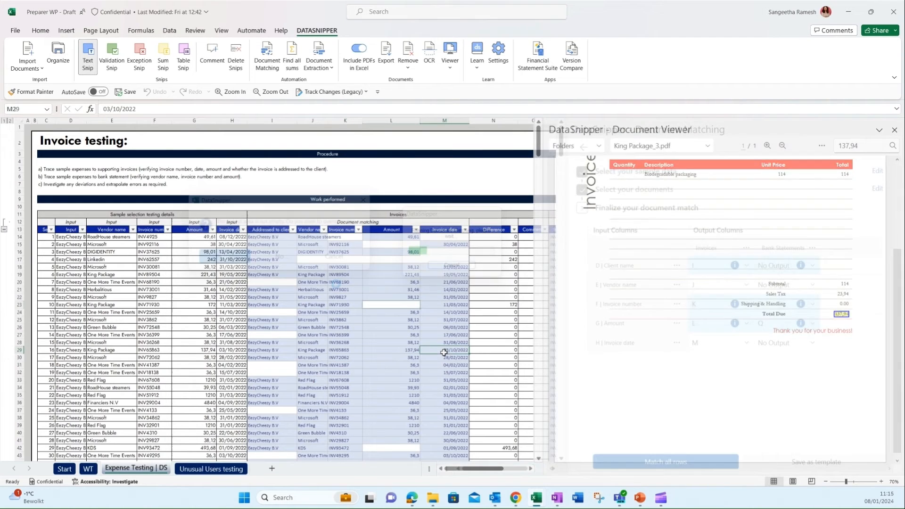
left_click(665, 462)
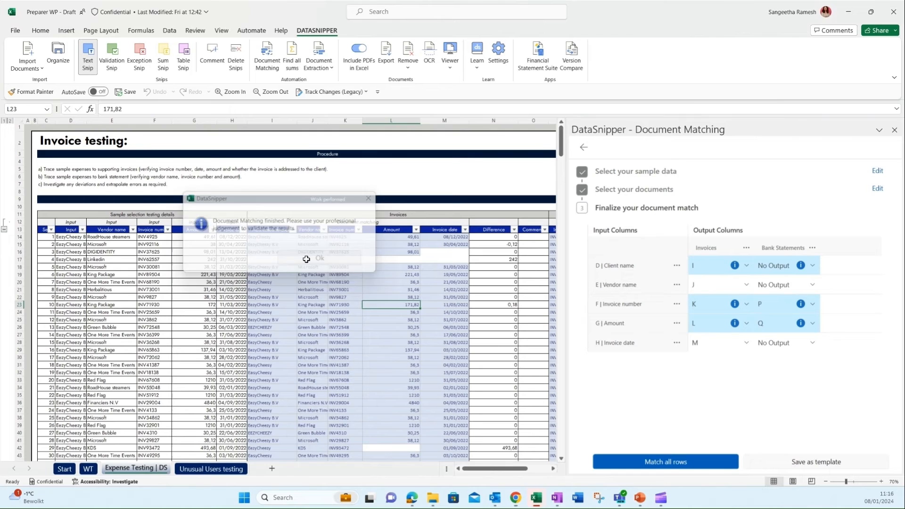
left_click(319, 259)
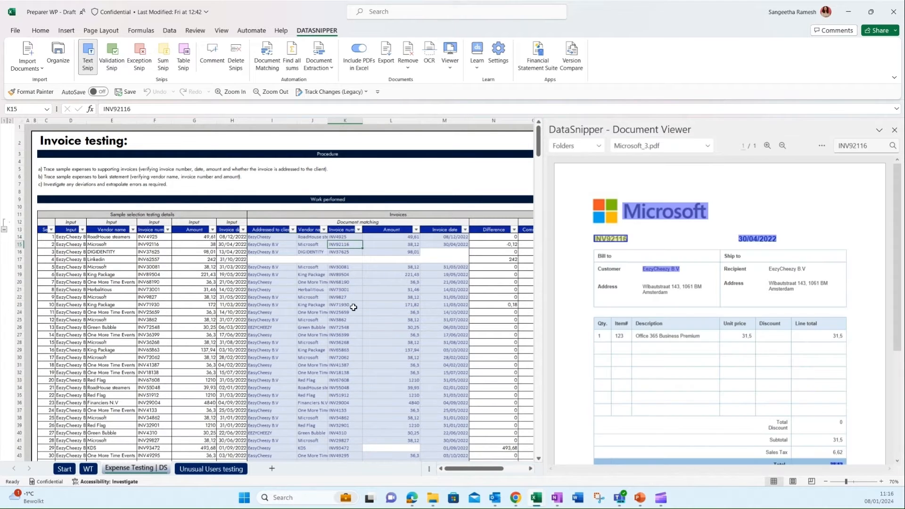
left_click(344, 388)
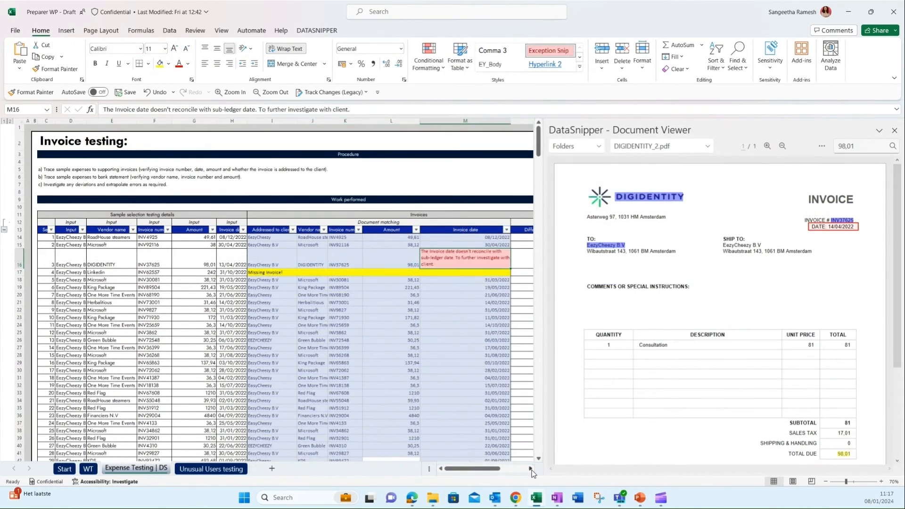
Step: Scroll right and down toward the KDS and Hekkel Man difference rows
scroll("right", 3)
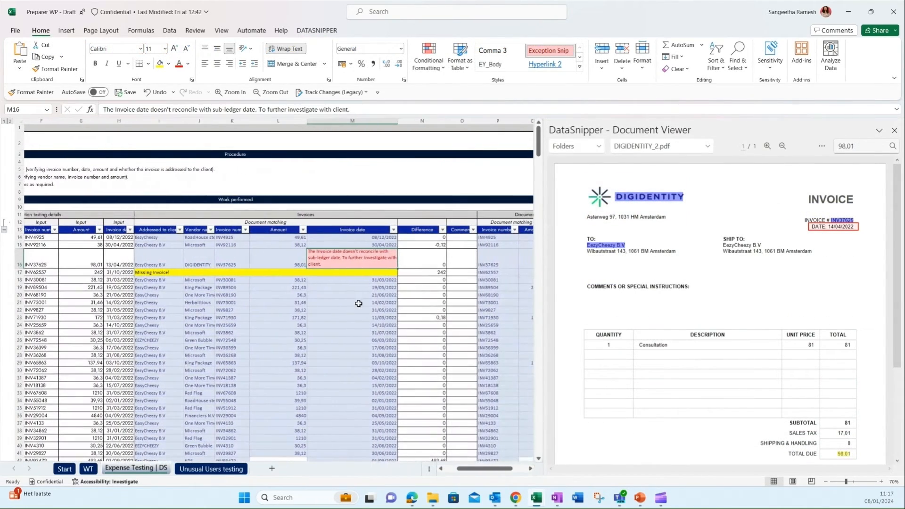
scroll("down", 3)
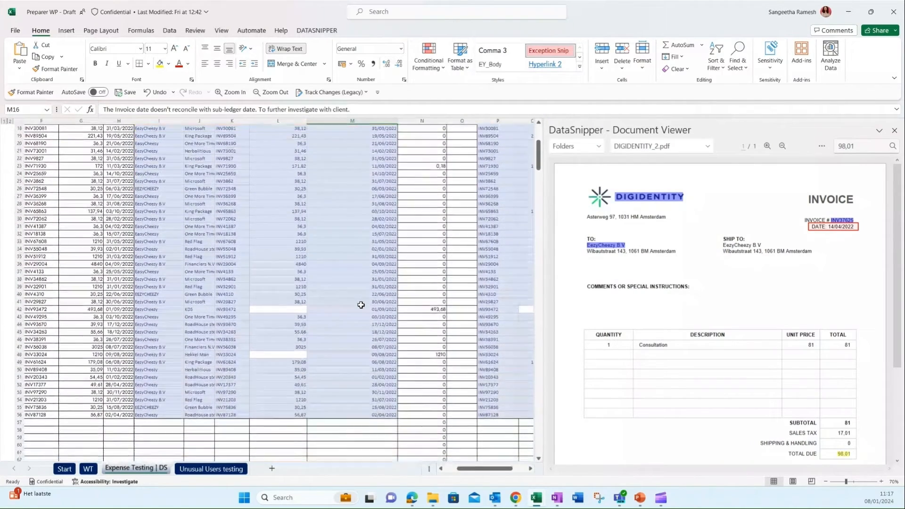
scroll("down", 3)
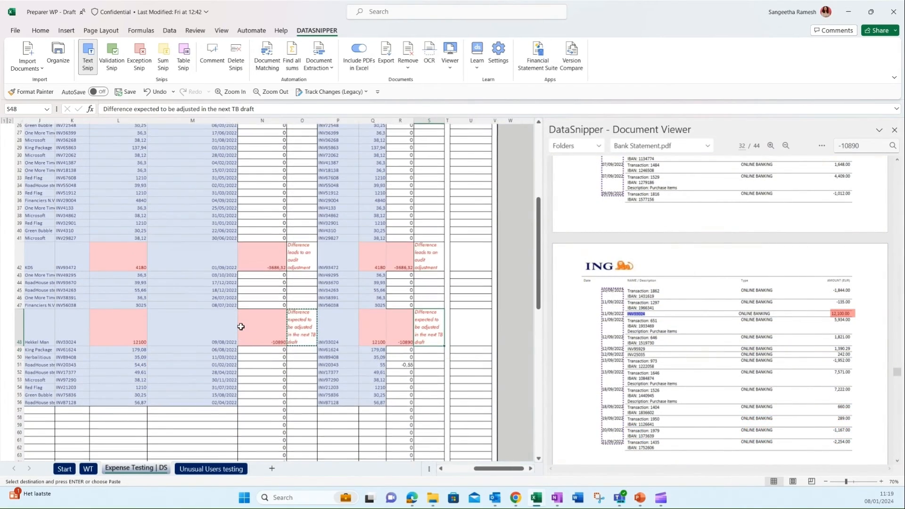
scroll("up", 3)
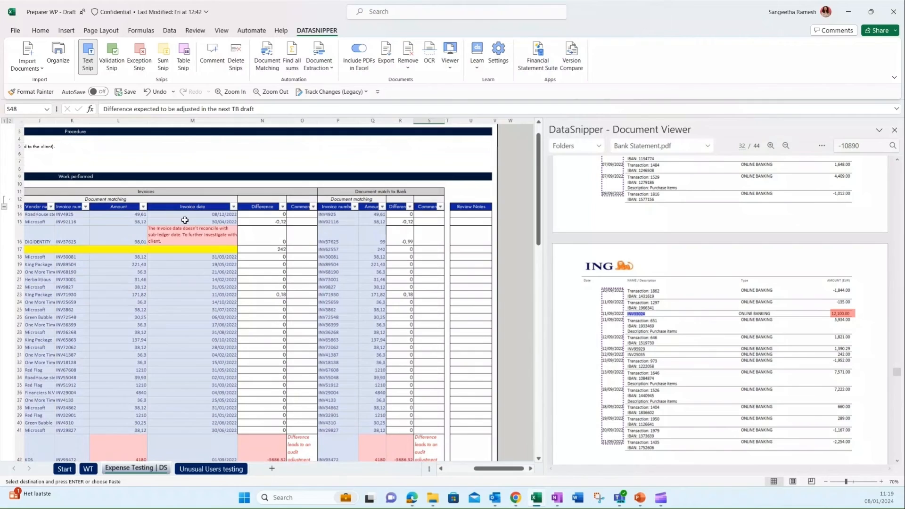
left_click(210, 469)
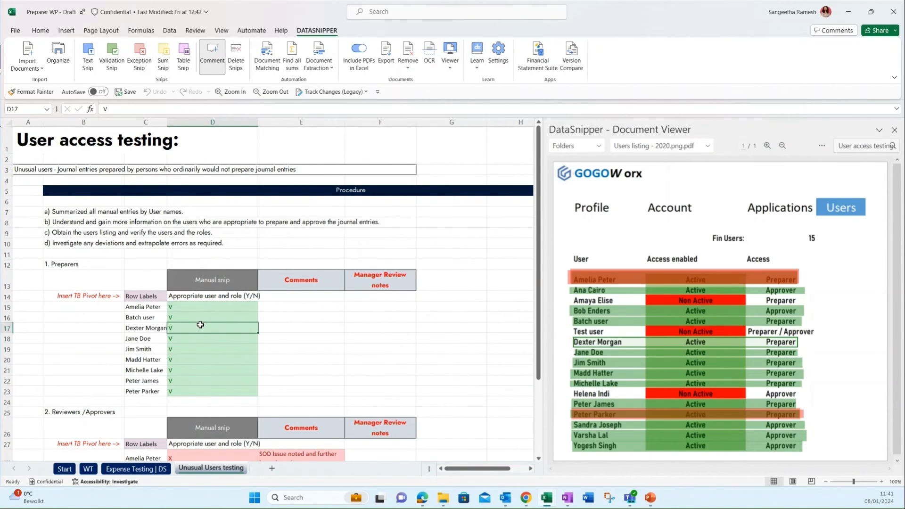
Step: Comment on the users listing: no appropriate review controls, a management letter point
left_click(212, 370)
type("Control failuer noted: No appropriate review controls in place. - Part of management letter point.")
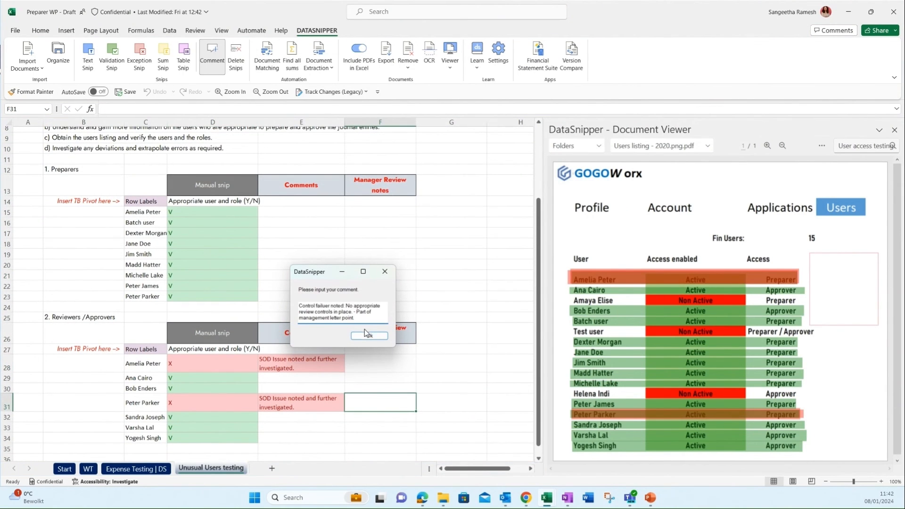
left_click(369, 334)
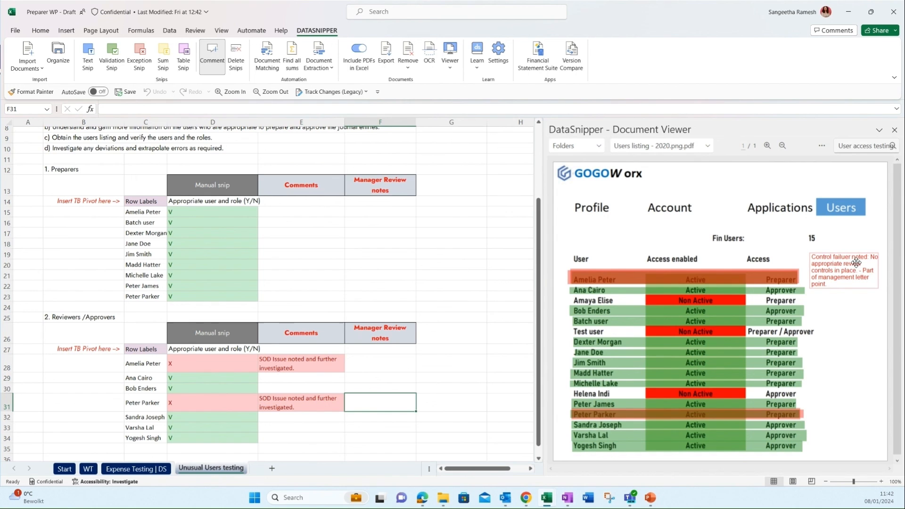